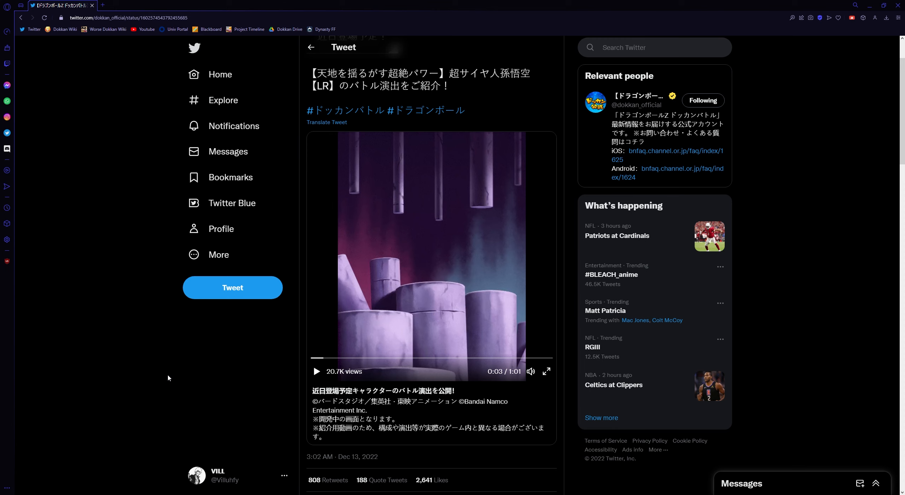
mouse_move(296, 390)
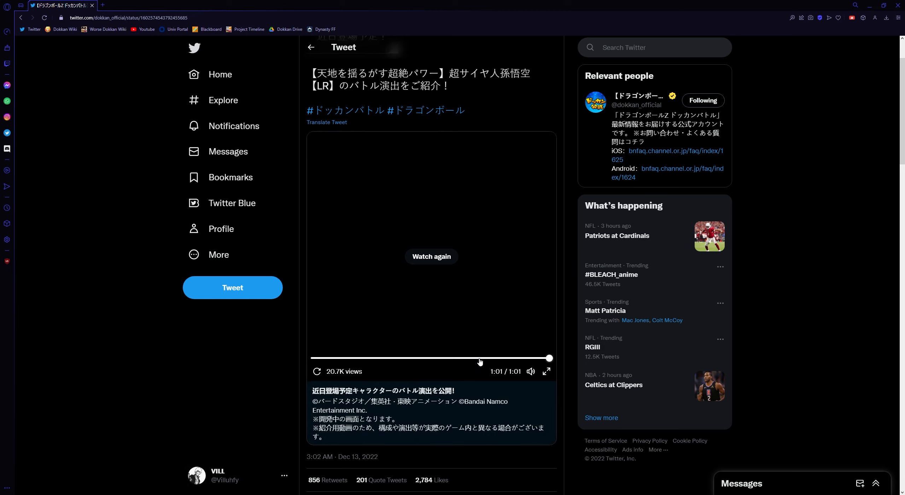
drag(549, 358, 469, 358)
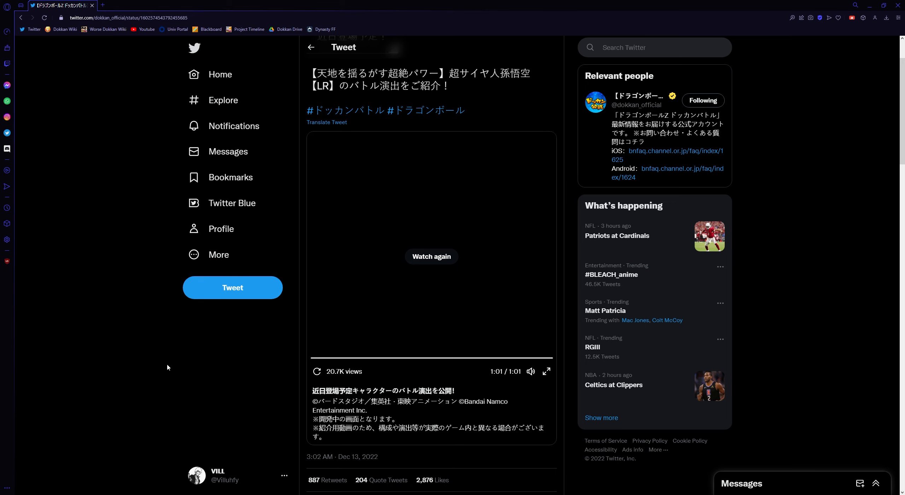
scroll(down, 3)
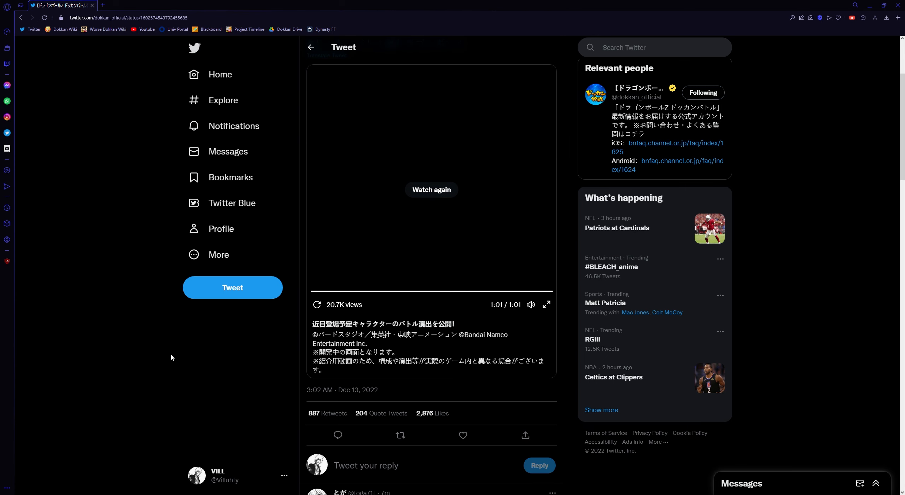
Return to the Dokkan Battle account's tweets and open the LR Super Saiyan Goku stats image full-size
click(311, 47)
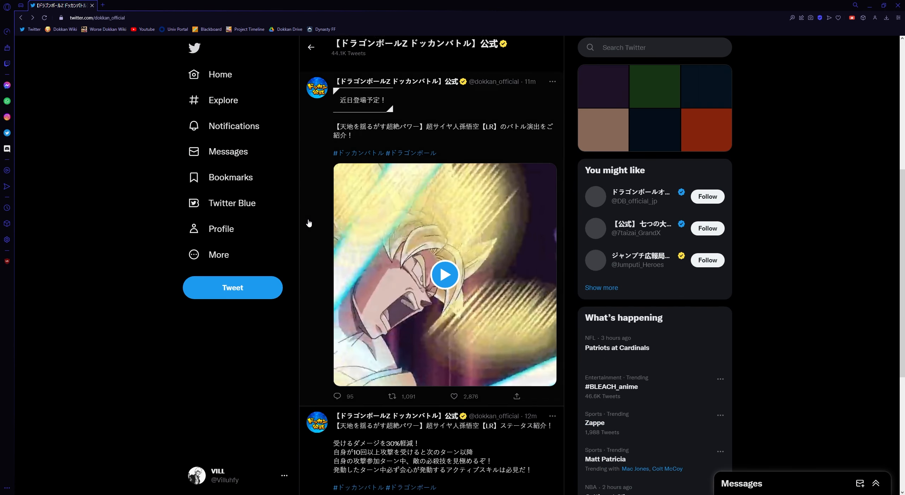
click(444, 274)
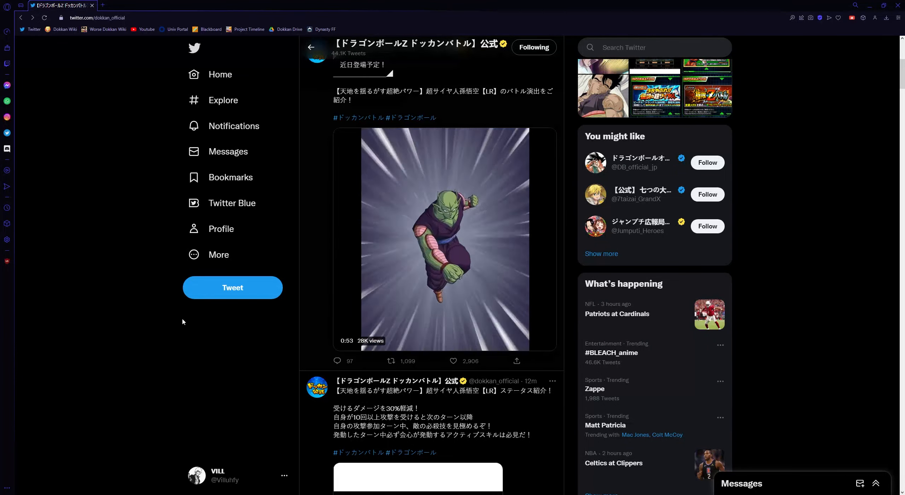
scroll(down, 3)
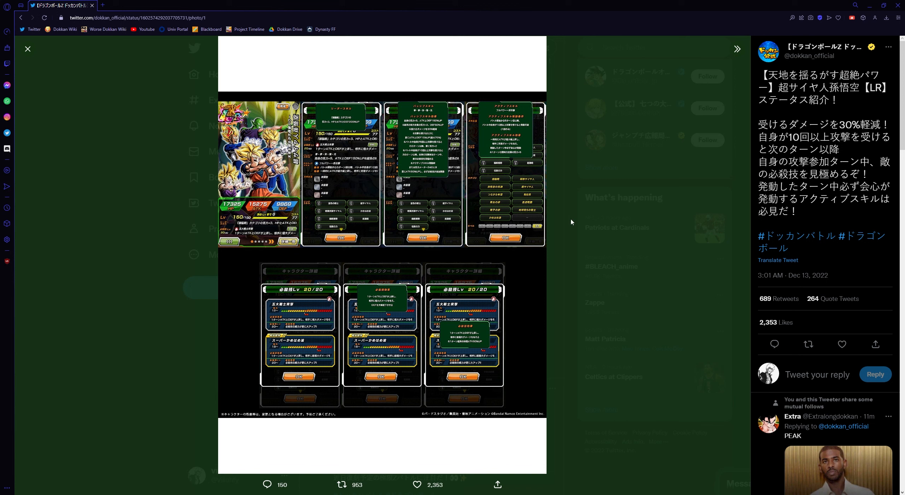
mouse_move(537, 211)
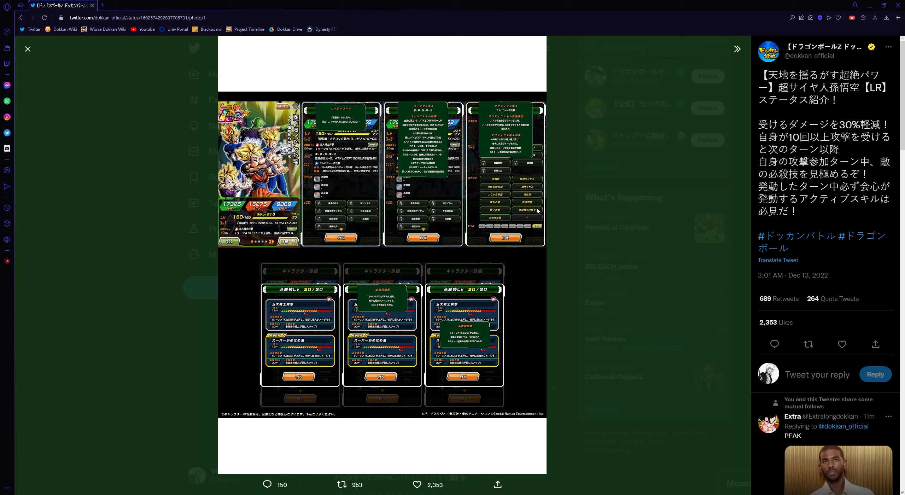